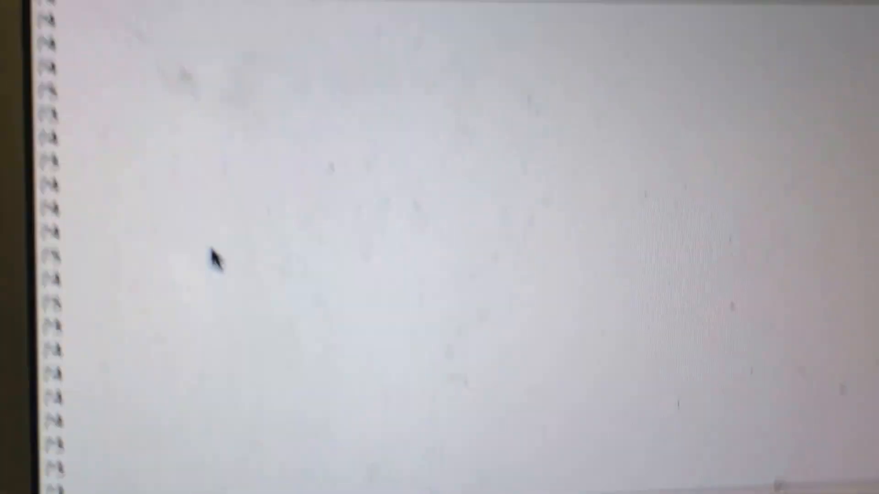
pyautogui.scroll(-3)
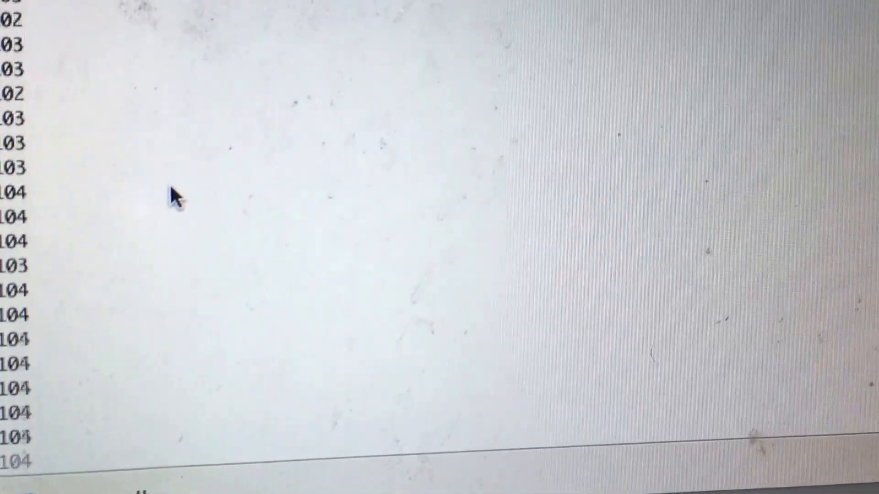